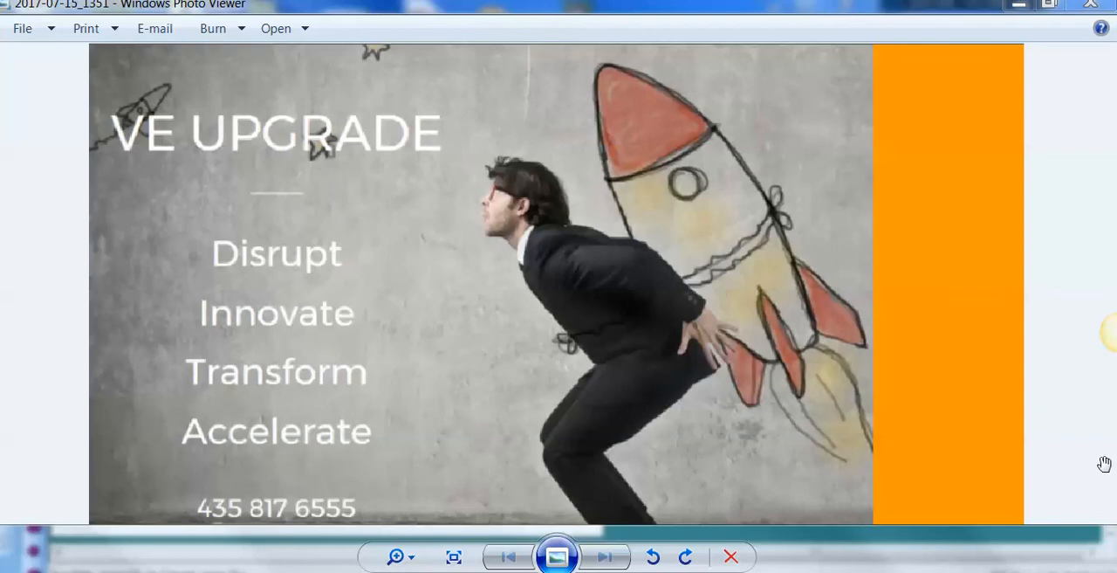
mouse_move(1108, 459)
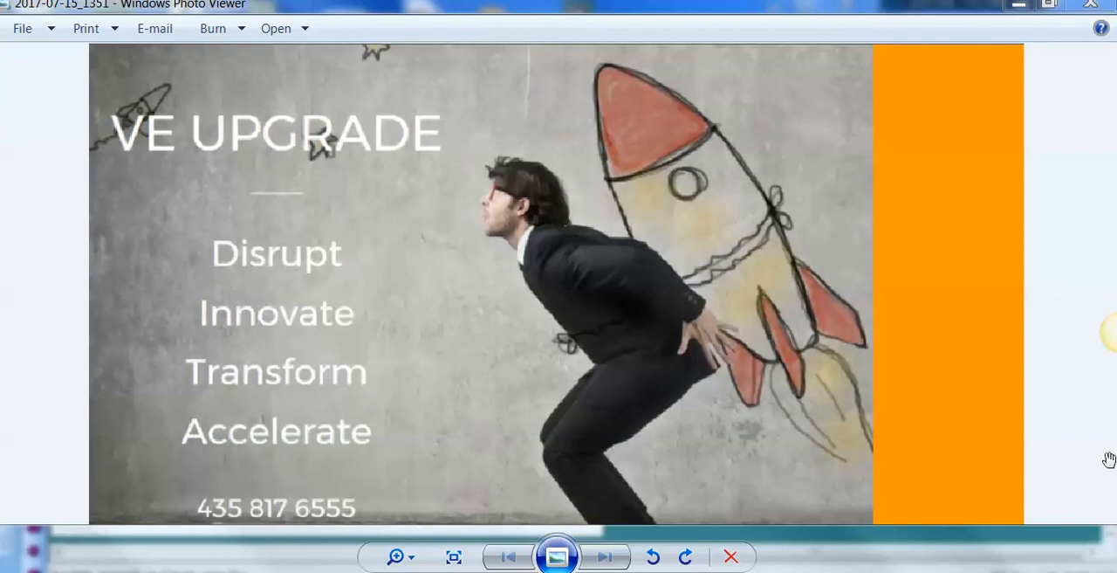
mouse_move(1103, 457)
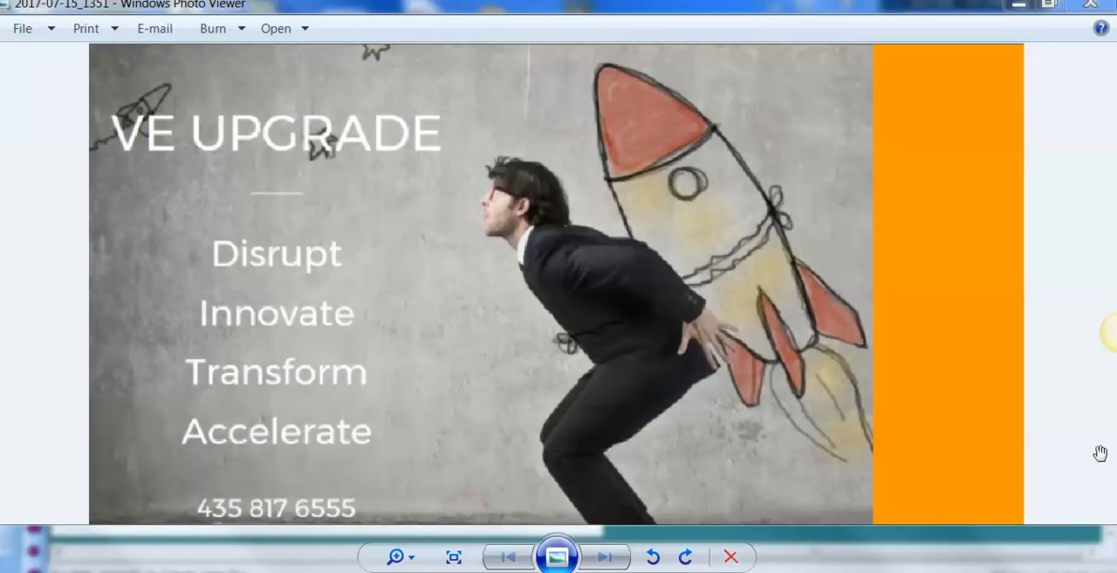
mouse_move(1100, 451)
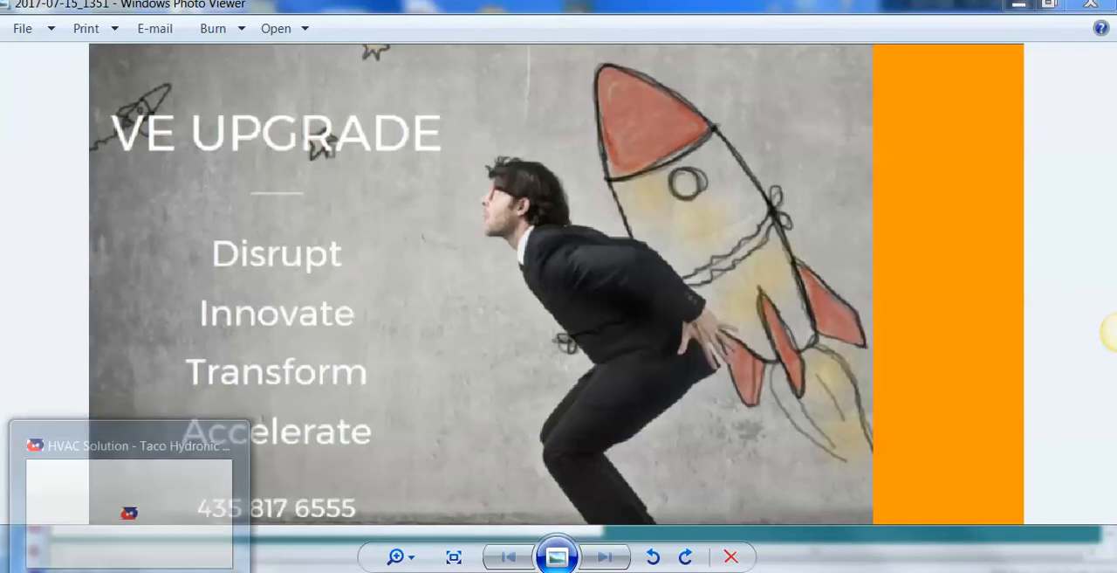
Bring the blank Project1 drawing window of HVAC Solution to the front
left_click(131, 445)
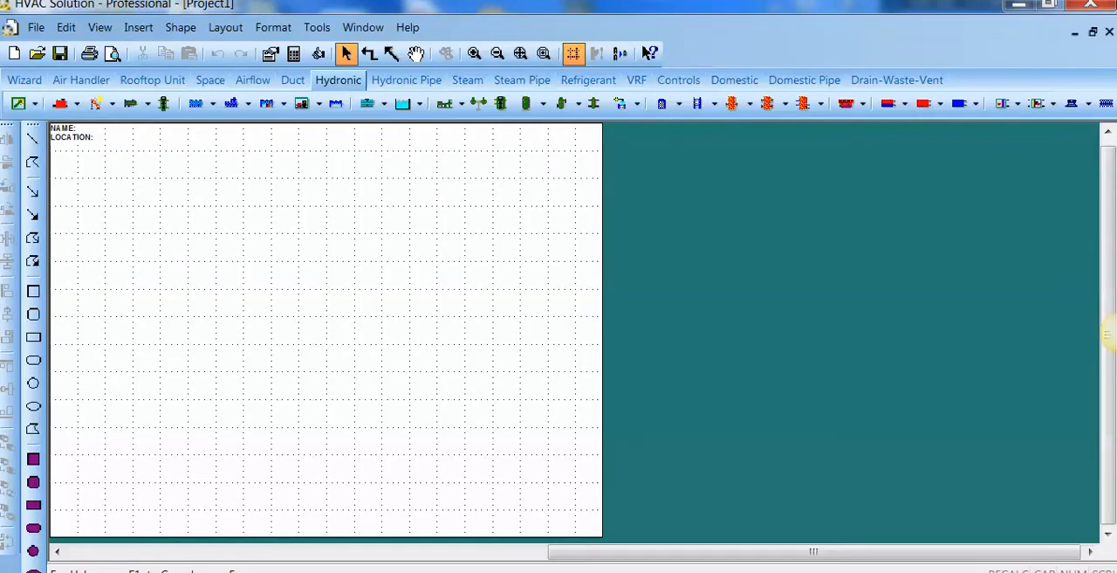
mouse_move(489, 556)
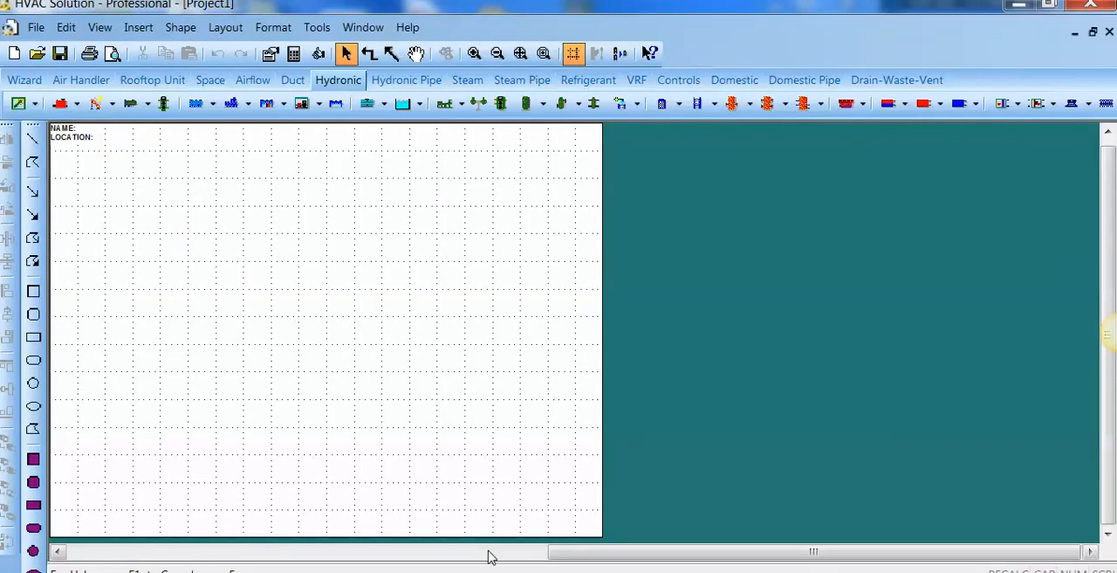
mouse_move(453, 481)
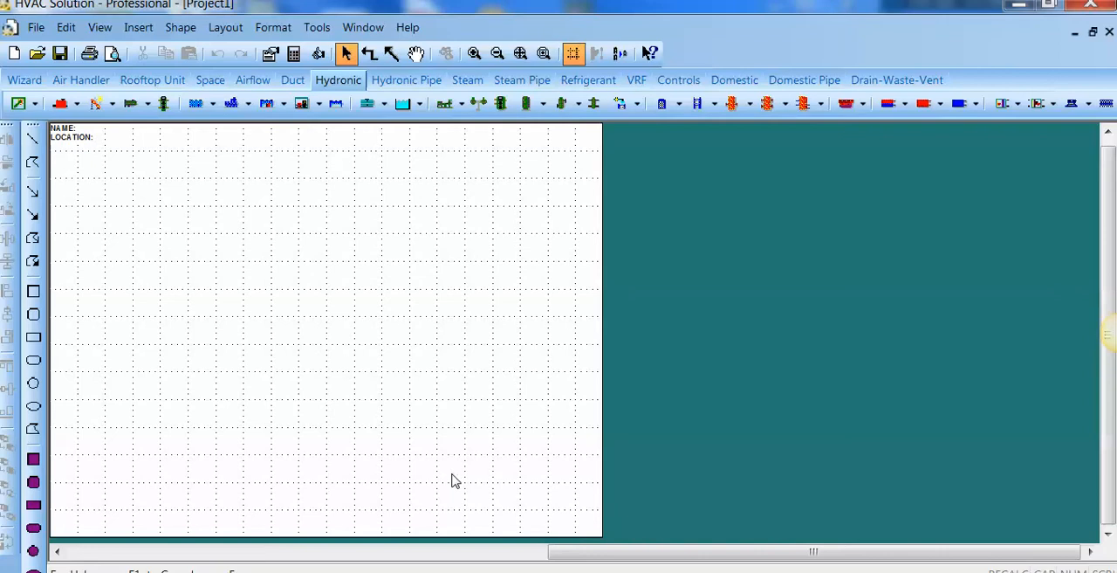
mouse_move(418, 328)
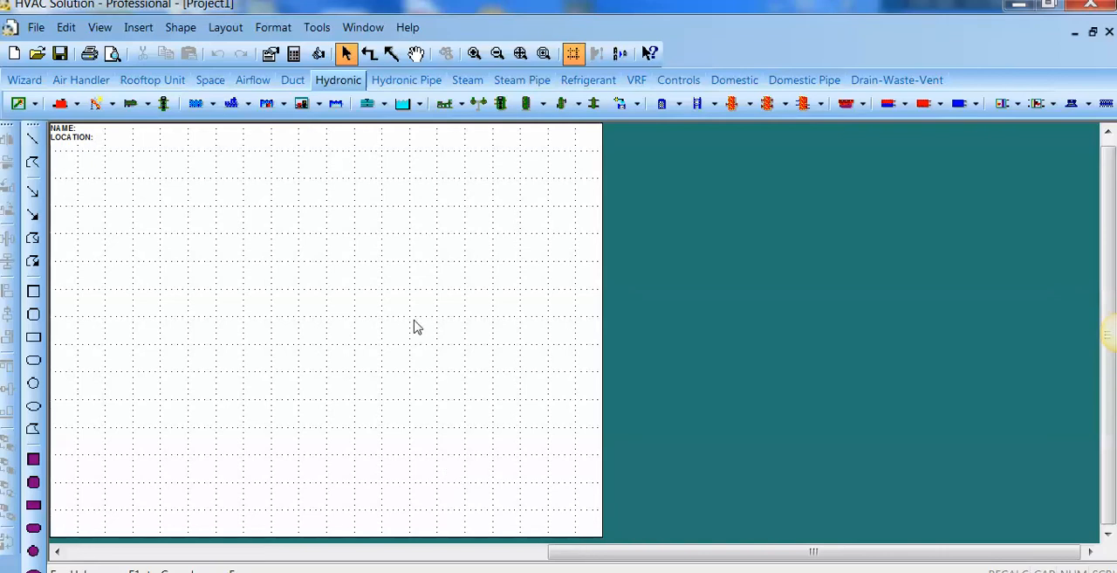
mouse_move(396, 374)
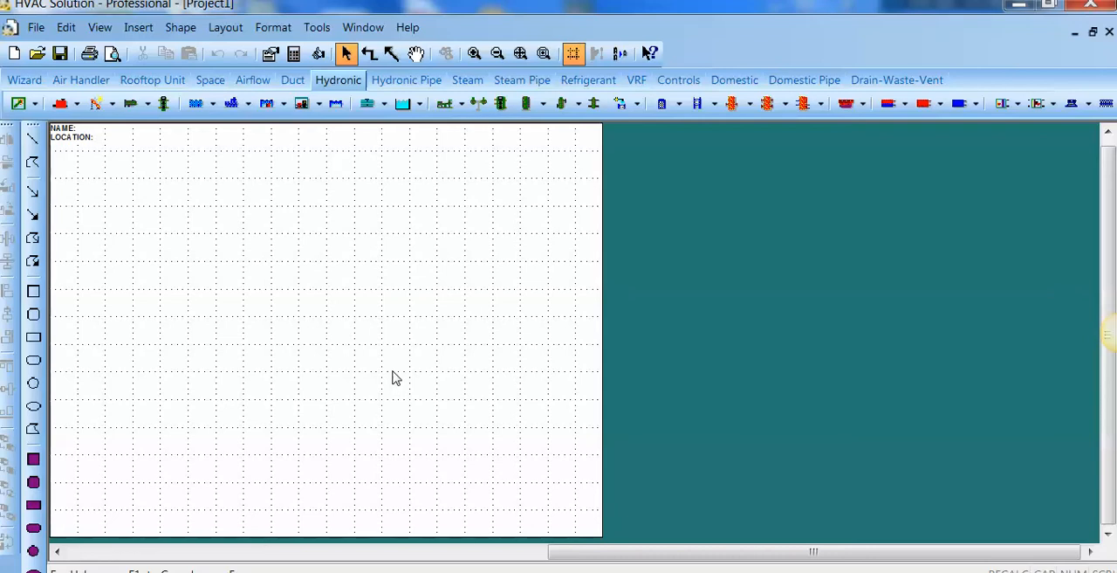
mouse_move(161, 164)
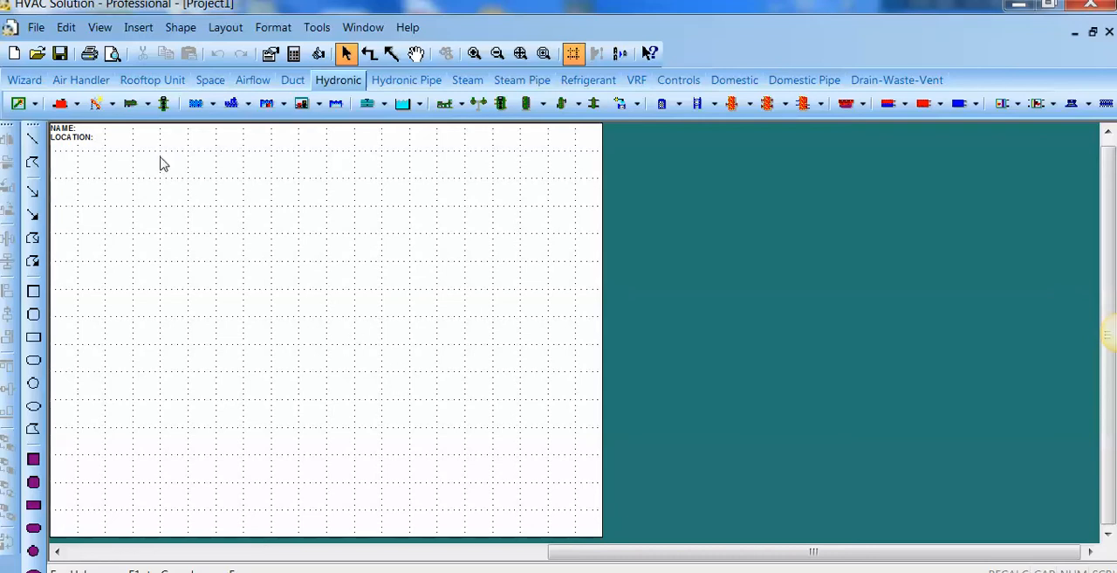
Import the 'Trane xml 35 st building' gbXML file via File > Import
left_click(37, 27)
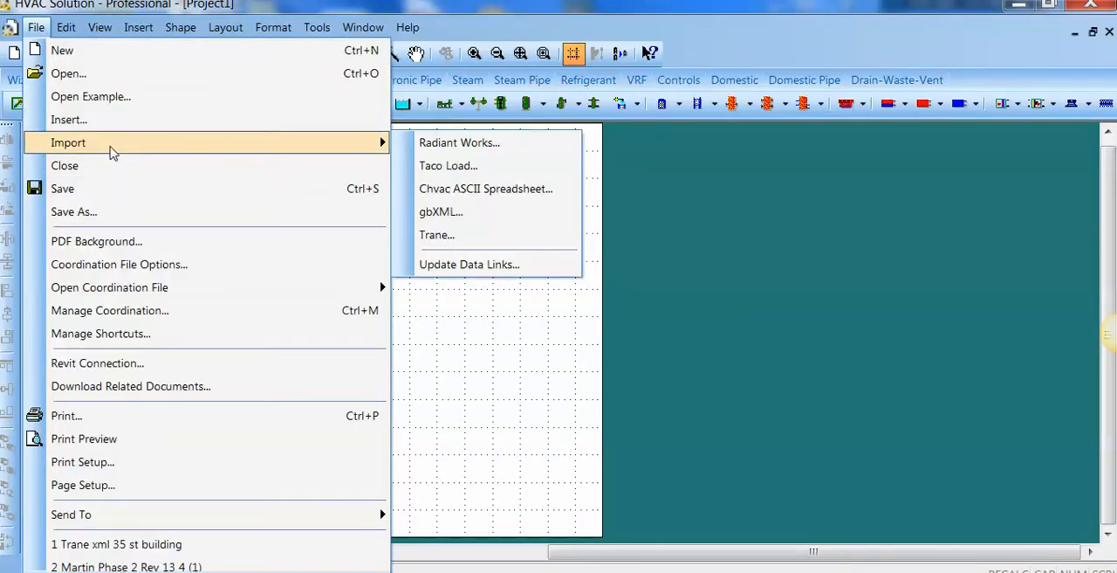
mouse_move(452, 245)
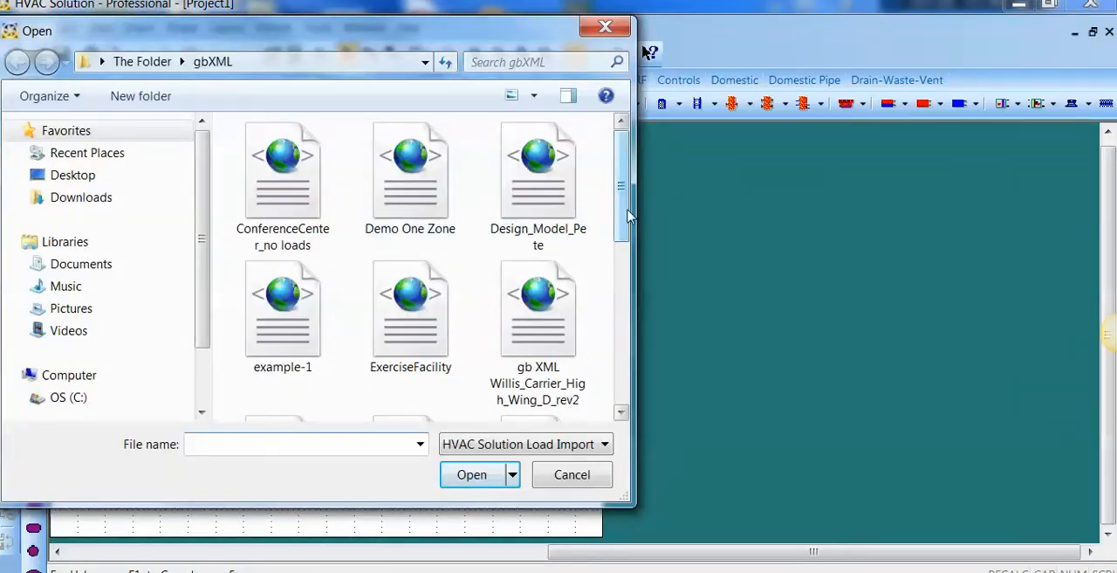
left_click(282, 340)
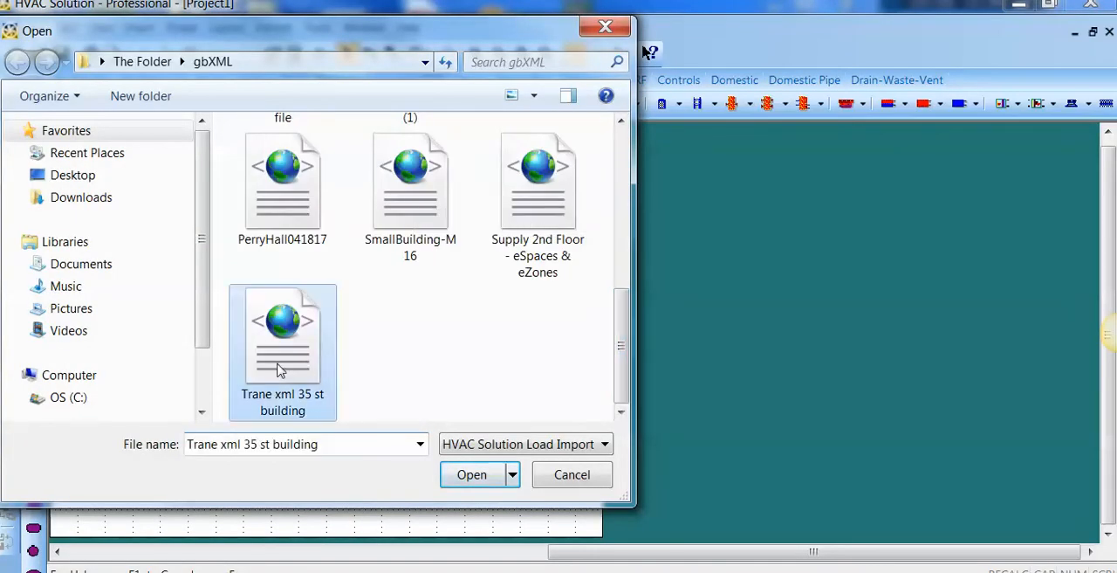
left_click(472, 474)
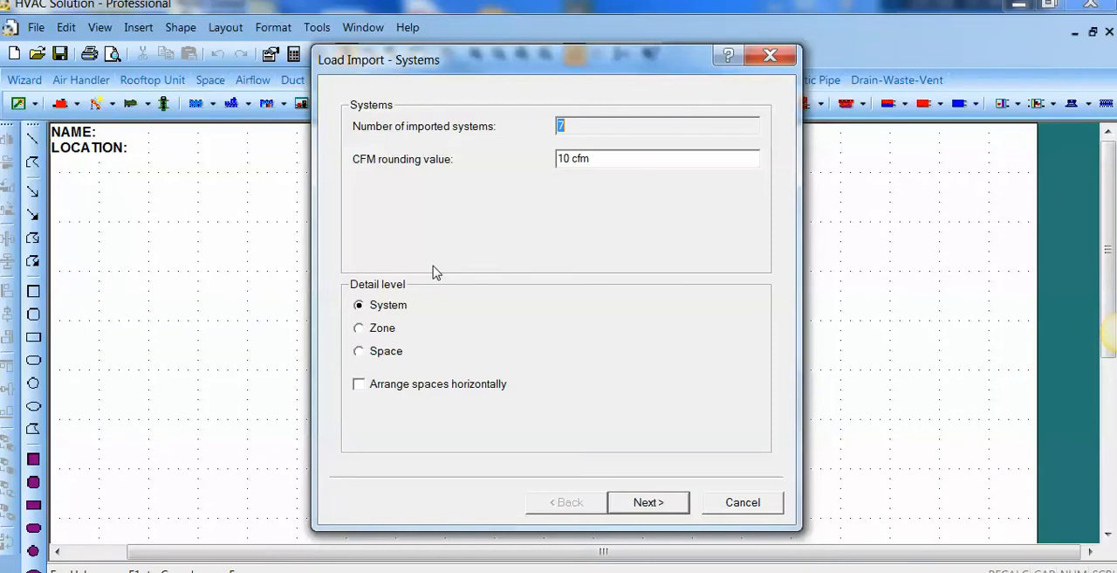
mouse_move(437, 374)
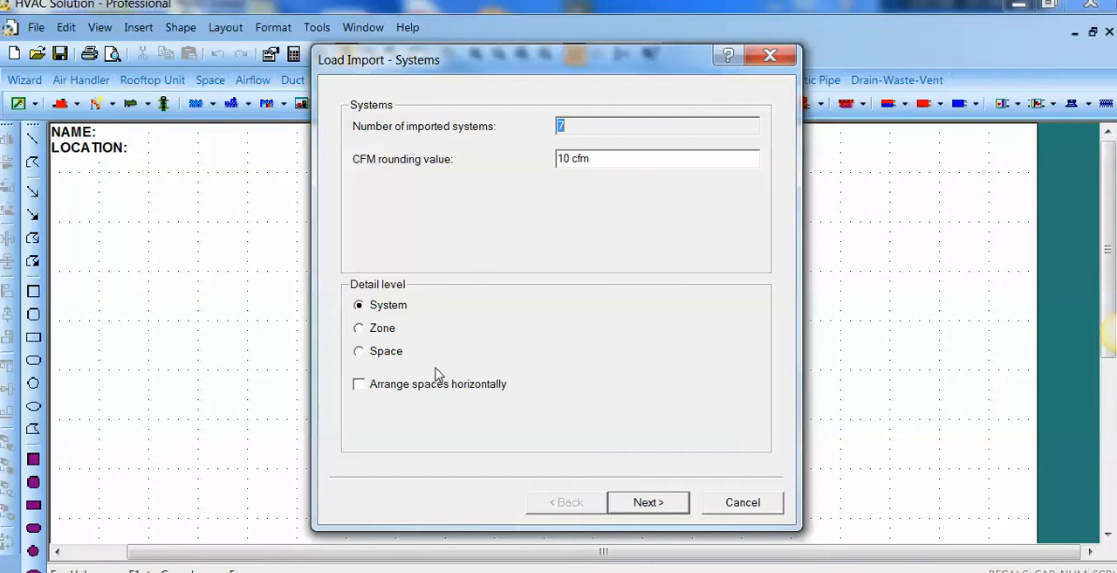
Make UMA Nivel 700 a heating-and-cooling air handler and reuse its data for all systems
left_click(649, 501)
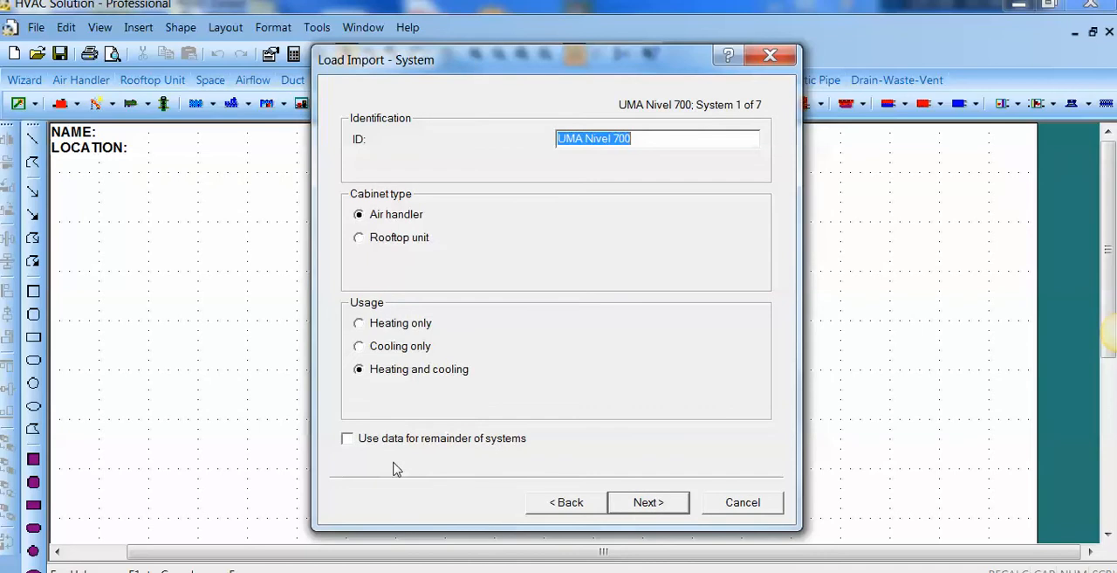
left_click(347, 438)
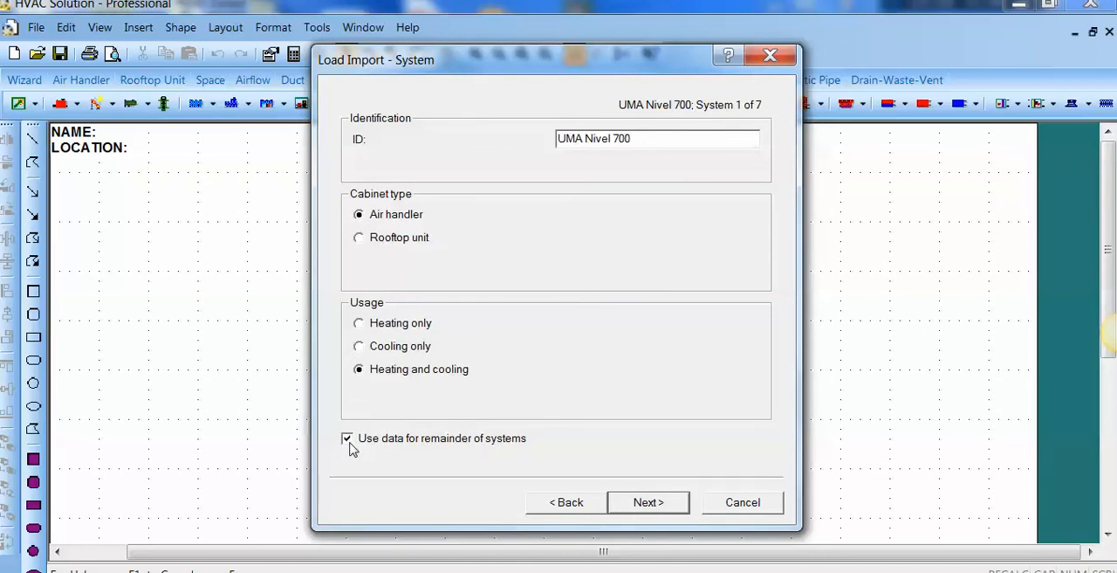
left_click(348, 438)
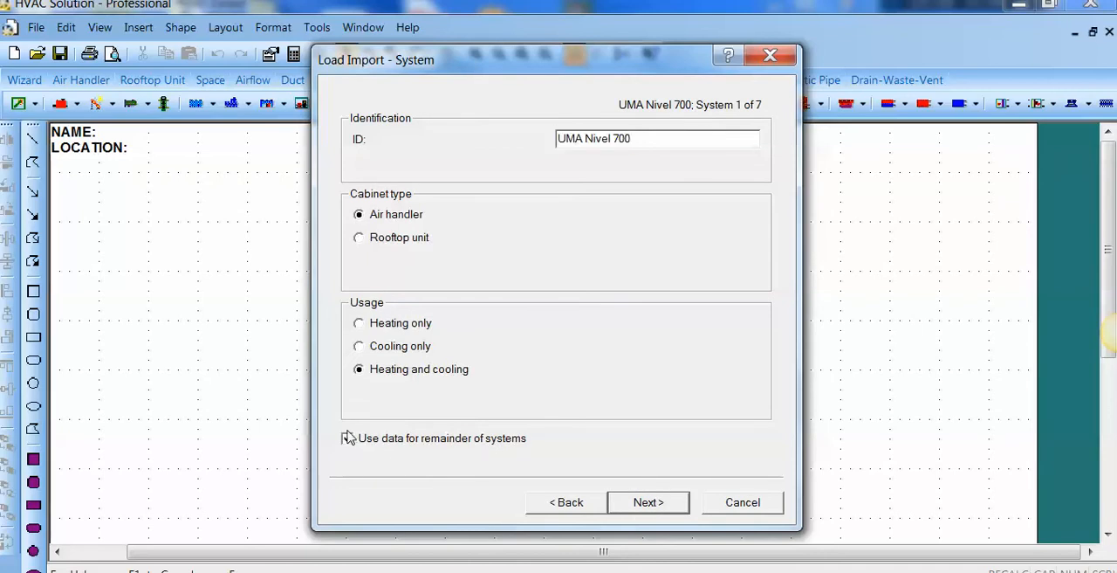
left_click(347, 438)
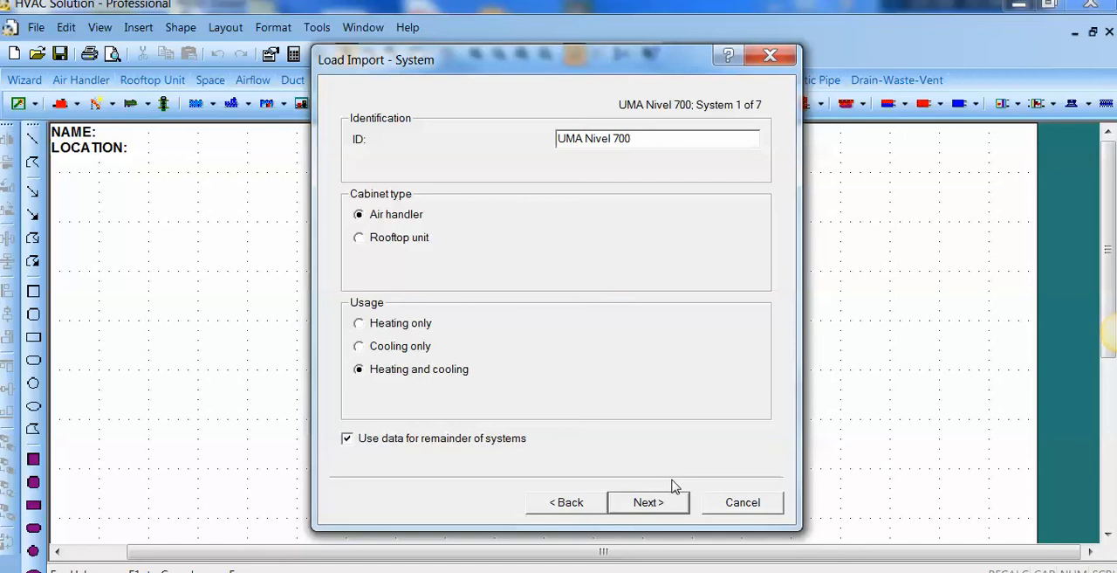
mouse_move(646, 510)
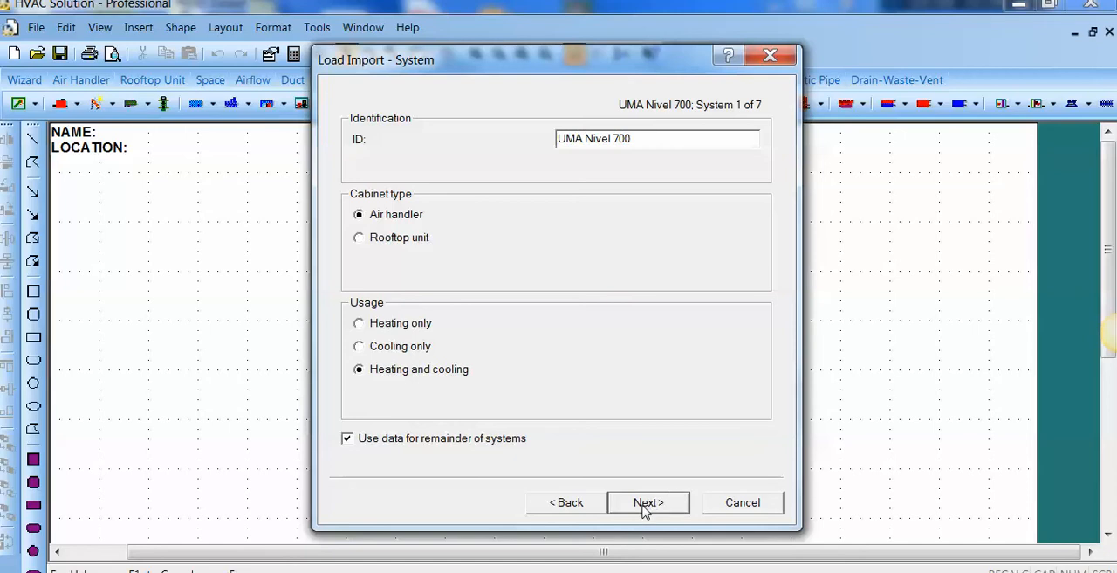
left_click(648, 501)
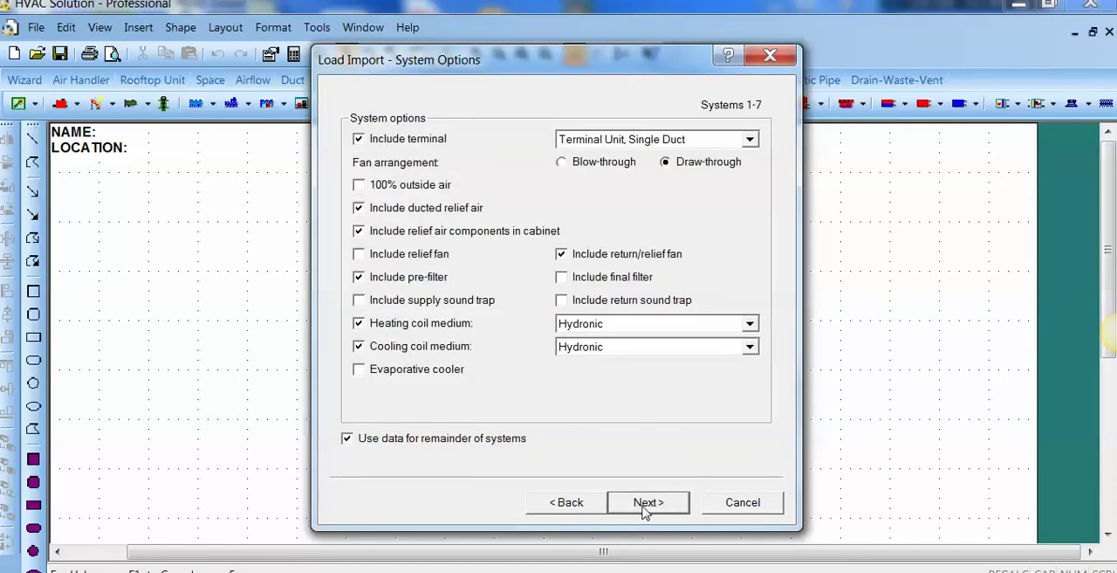
Accept the default system options, terminal unit, filter and ventilation settings
left_click(647, 502)
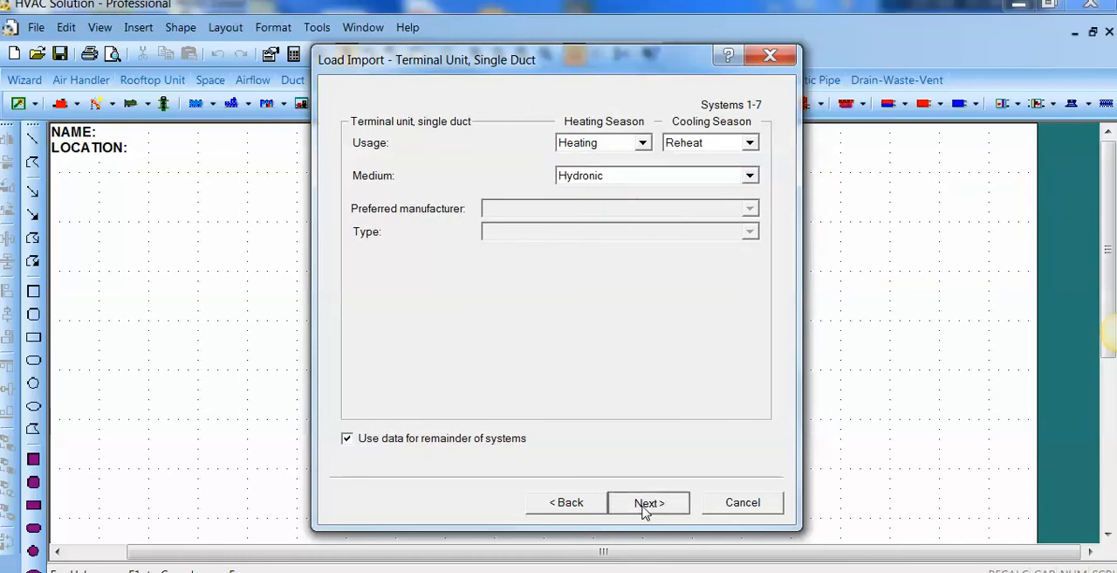
left_click(648, 502)
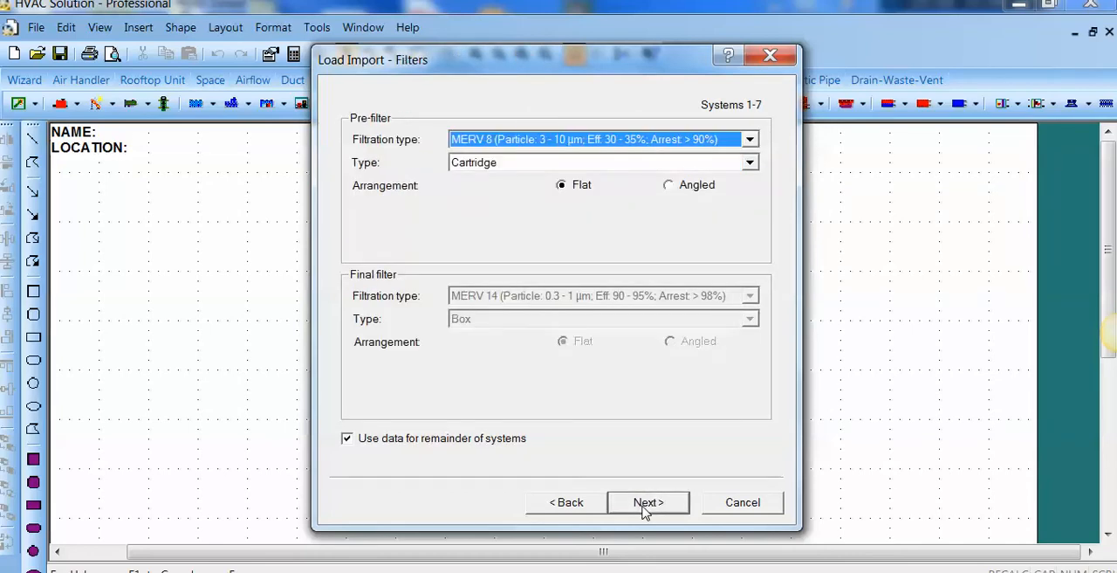
left_click(648, 502)
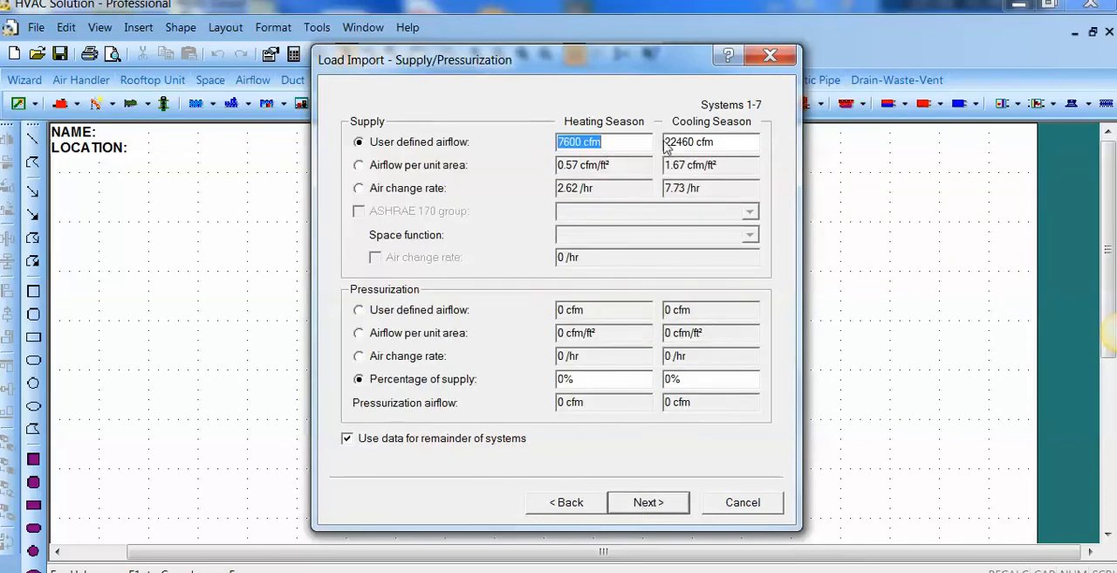
mouse_move(687, 144)
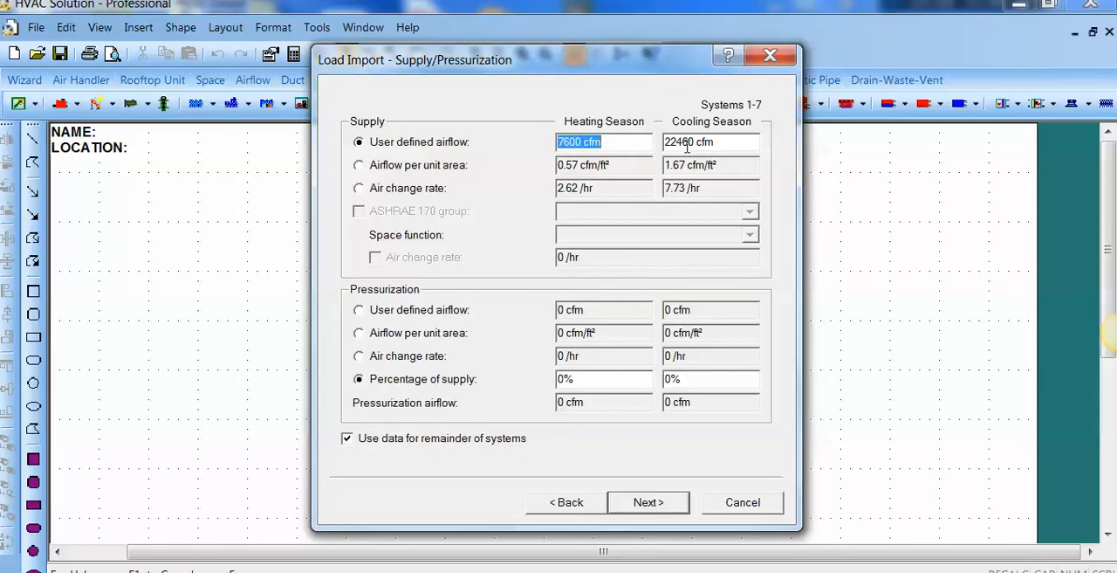
left_click(649, 501)
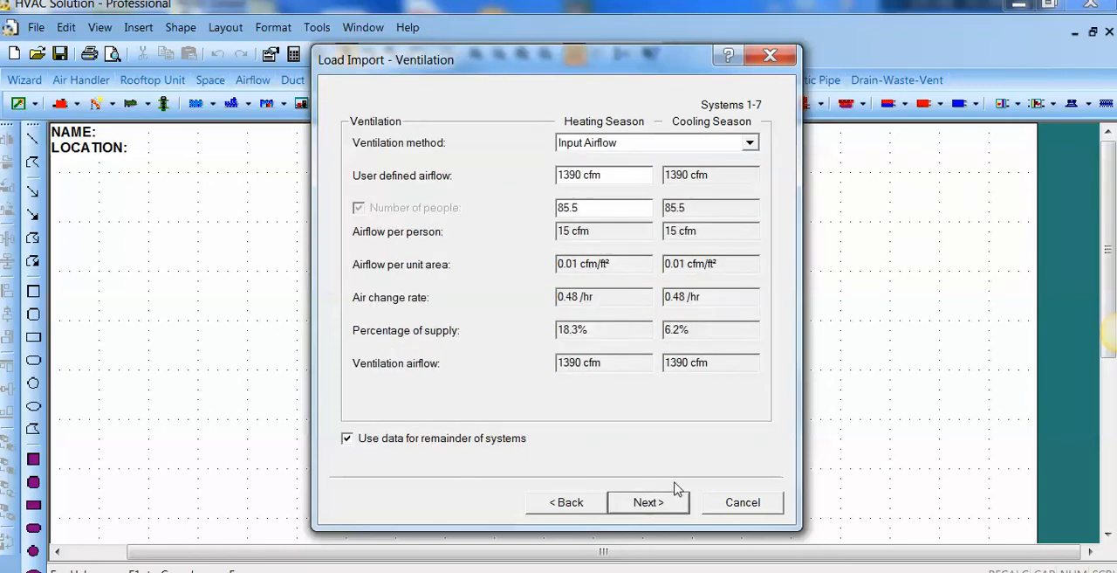
left_click(648, 502)
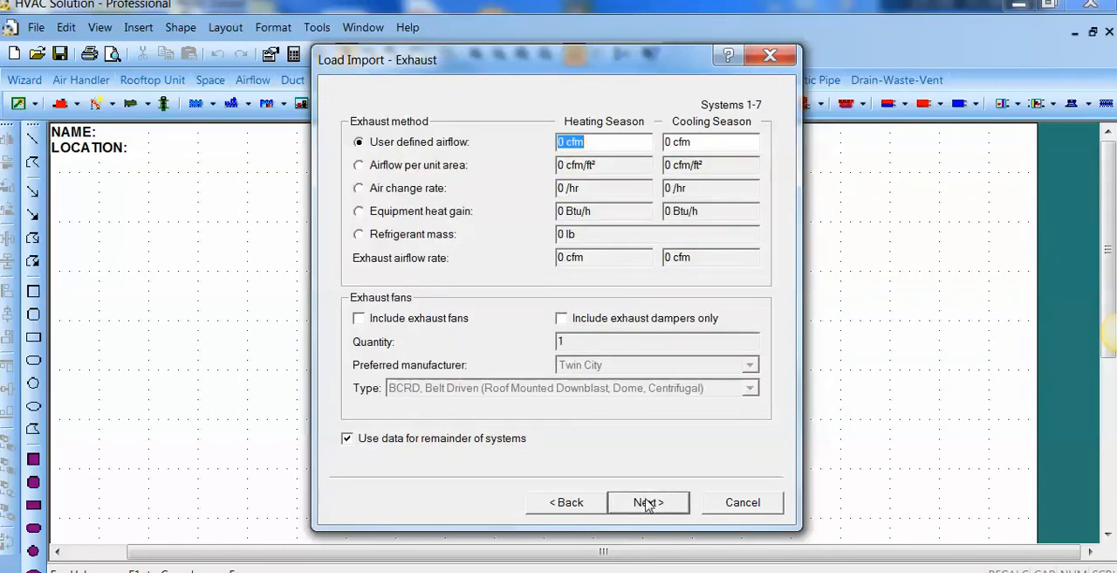
Accept default exhaust, hydronic source, boiler, pump, expansion tank and air separator settings
left_click(647, 502)
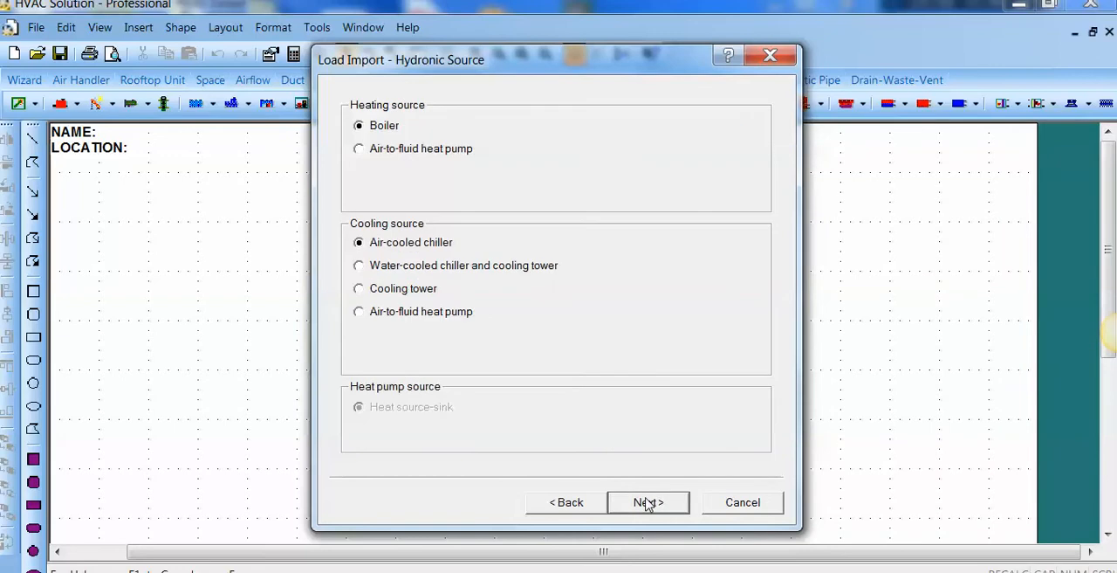
left_click(648, 502)
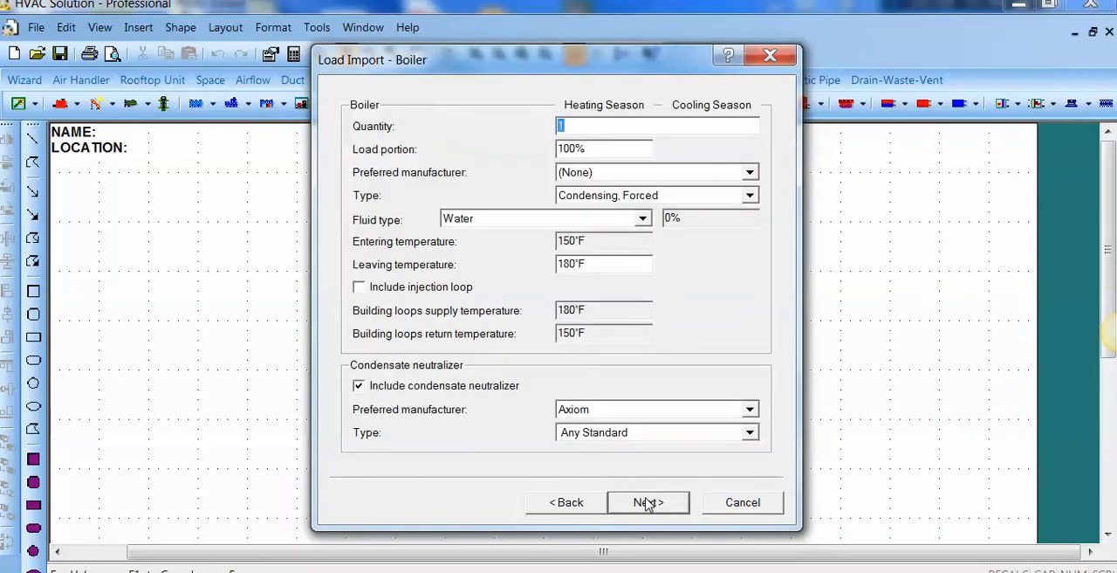
left_click(648, 502)
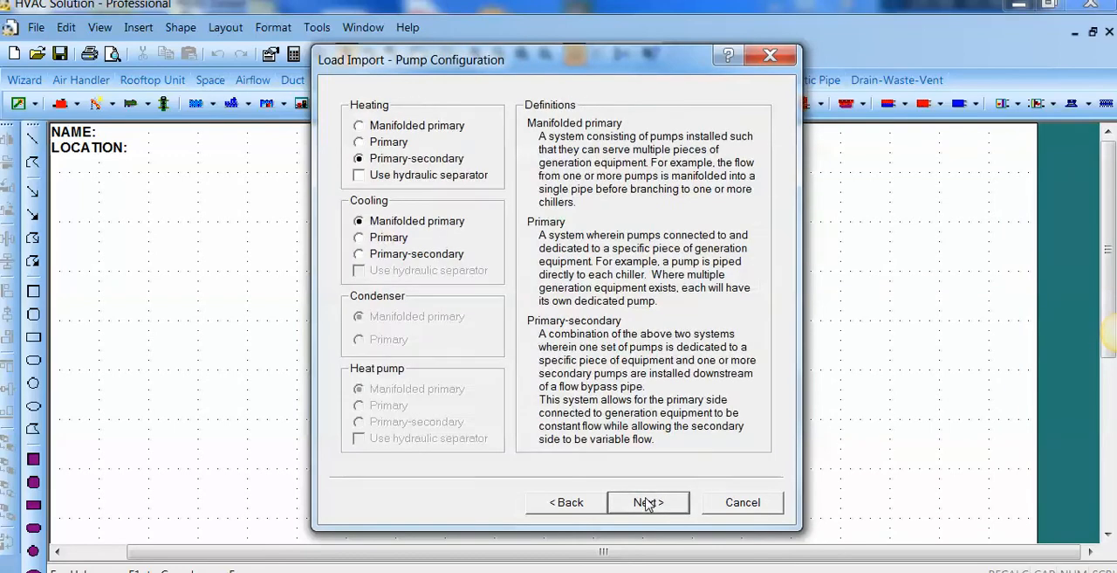
left_click(648, 502)
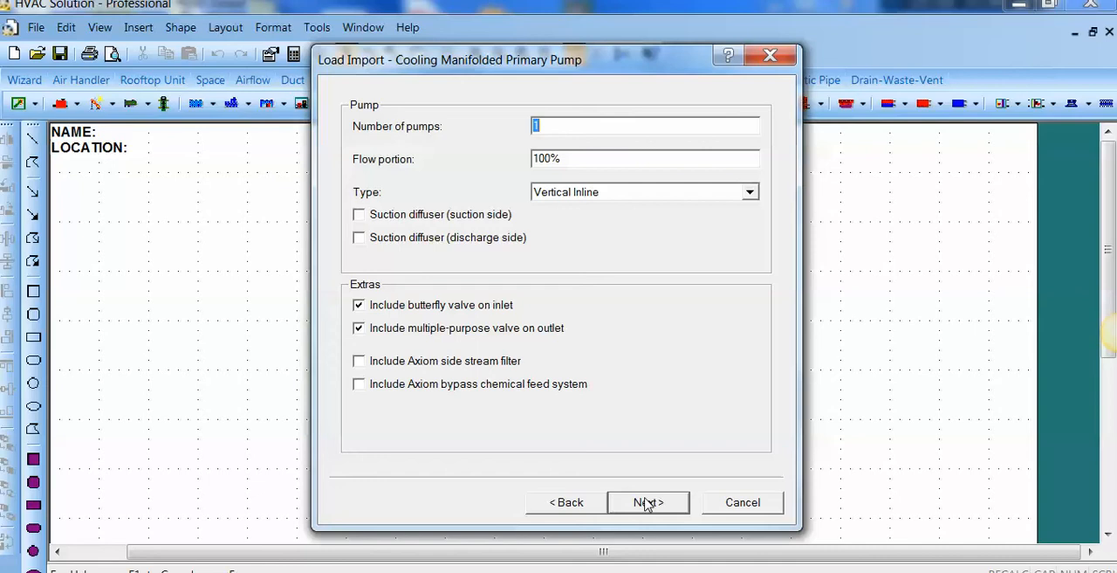
left_click(648, 502)
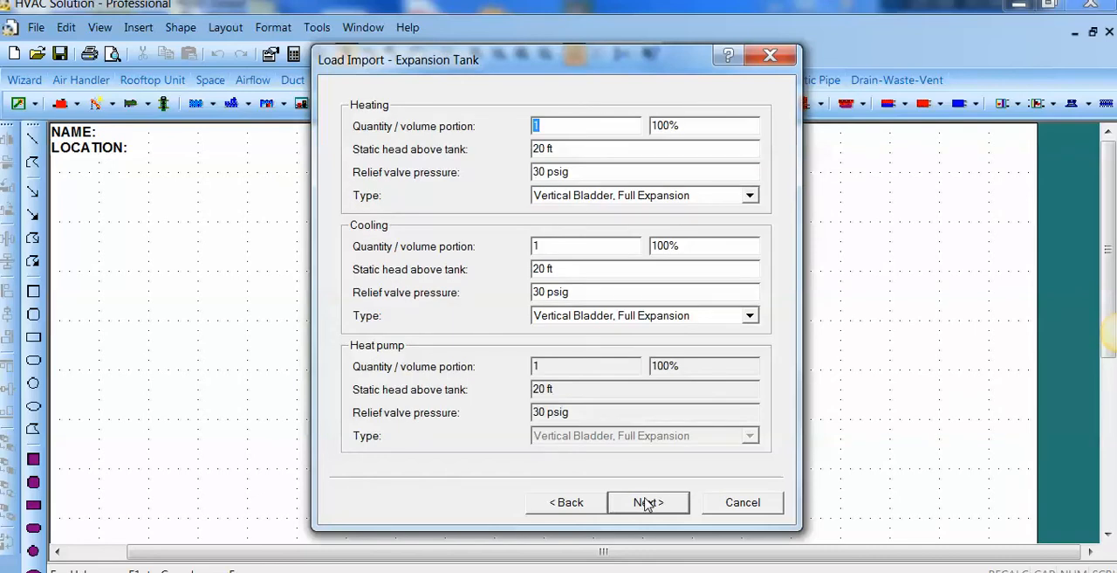
left_click(648, 502)
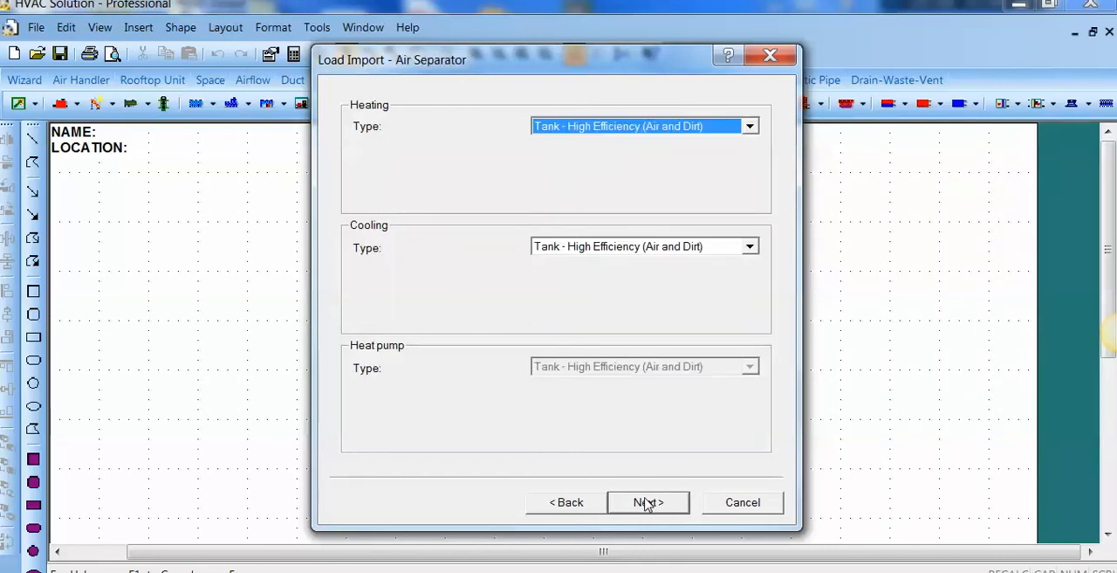
left_click(649, 501)
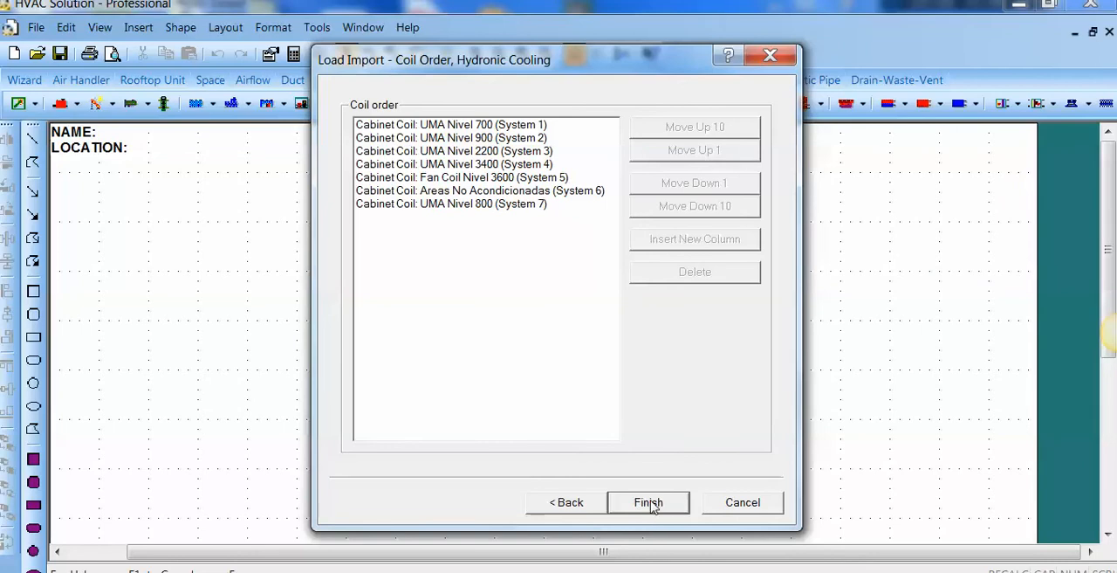
Finish the import to generate the schematics, then select space SPC-1
left_click(648, 502)
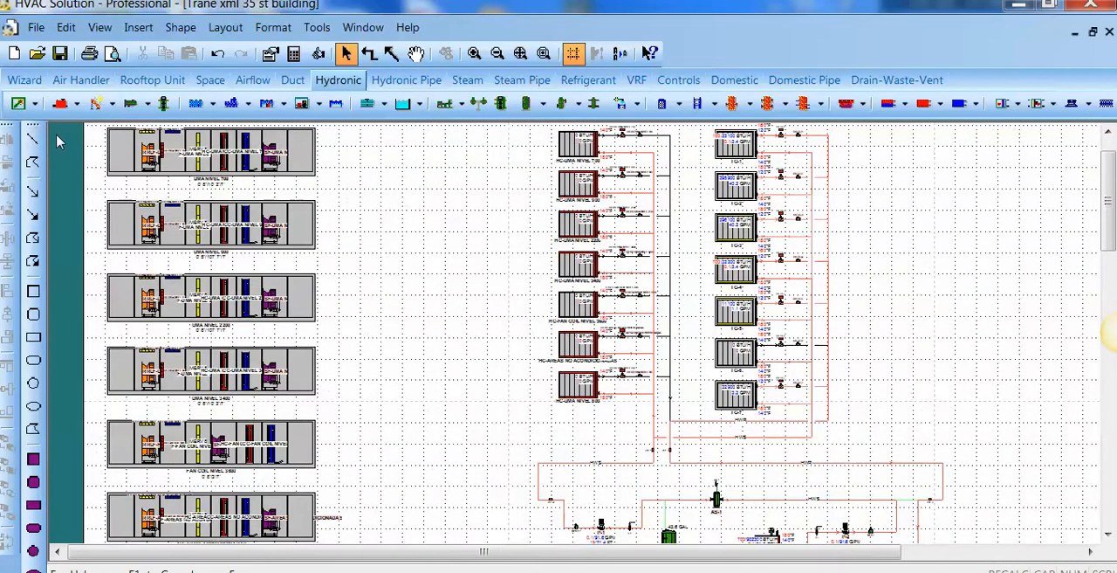
scroll("down", 3)
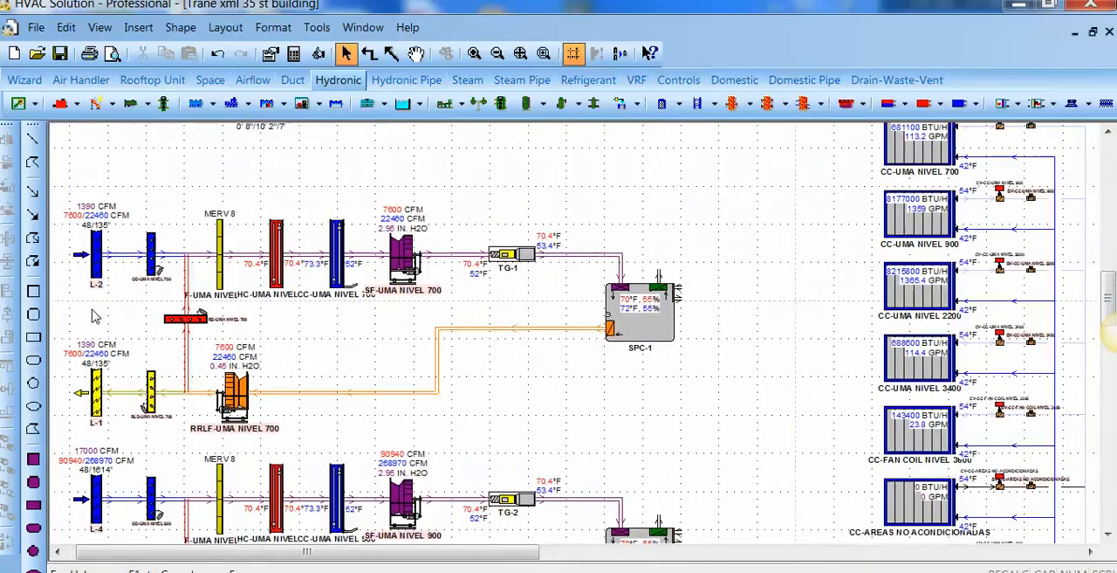
left_click(659, 310)
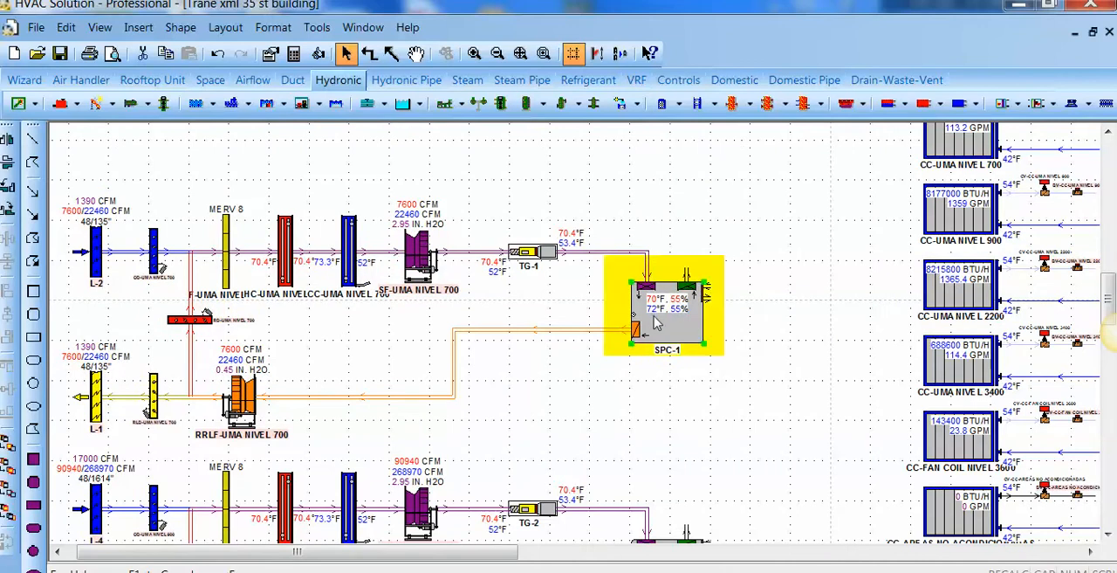
Review SPC-1's Key Data, Exhaust, Ventilation, Static Pressure and transfer static pressure pages
double_click(662, 310)
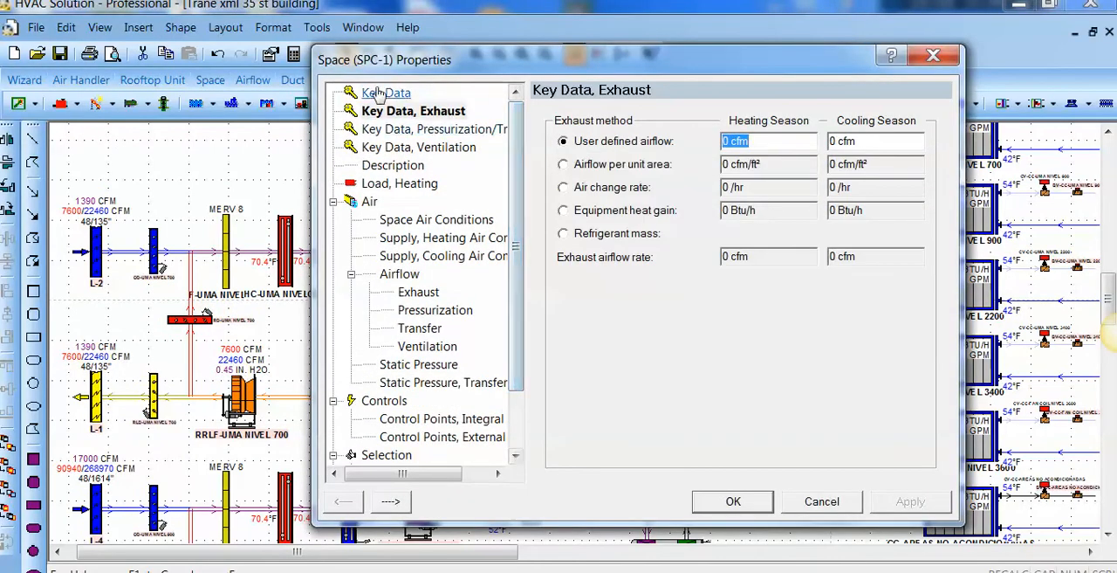
left_click(384, 93)
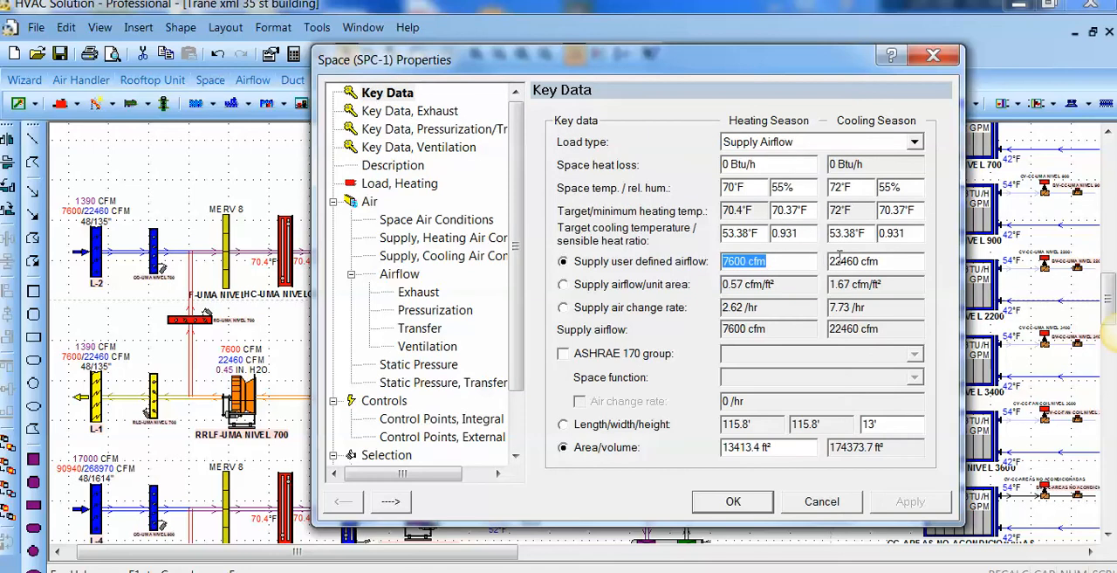
left_click(412, 111)
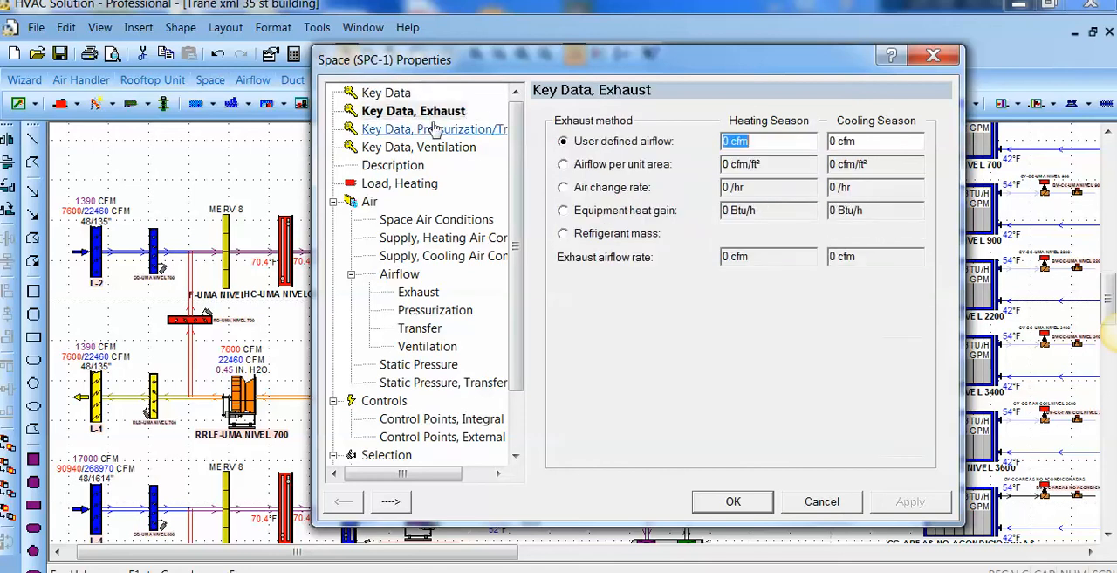
left_click(422, 147)
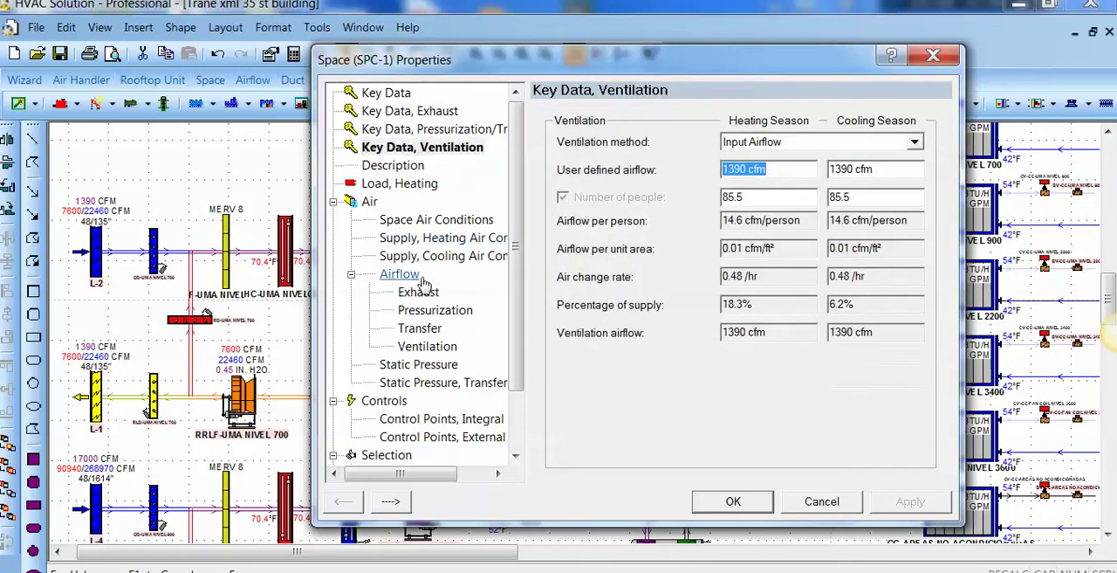
left_click(419, 364)
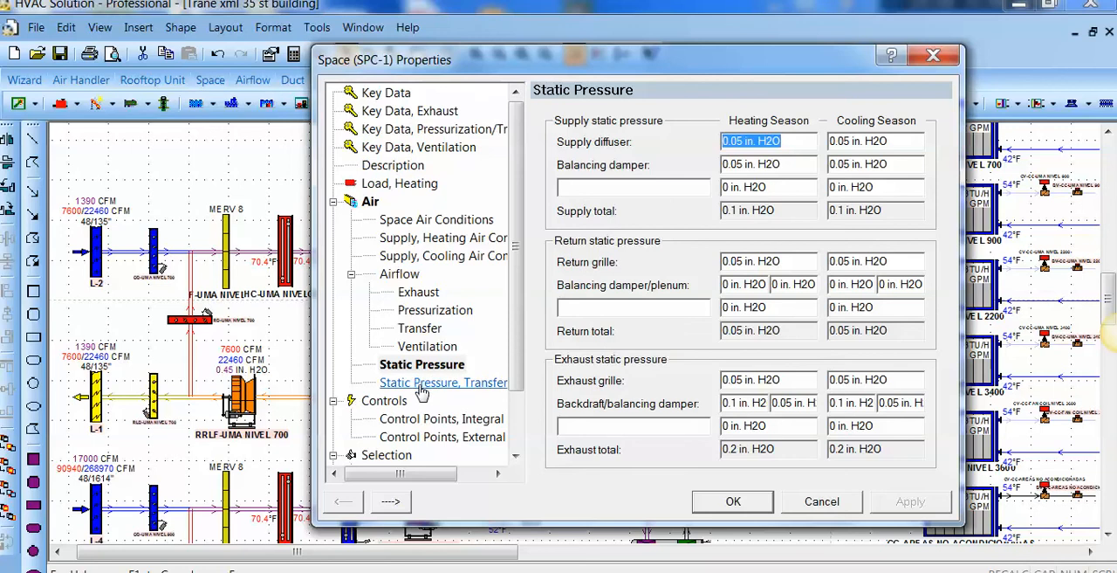
left_click(443, 383)
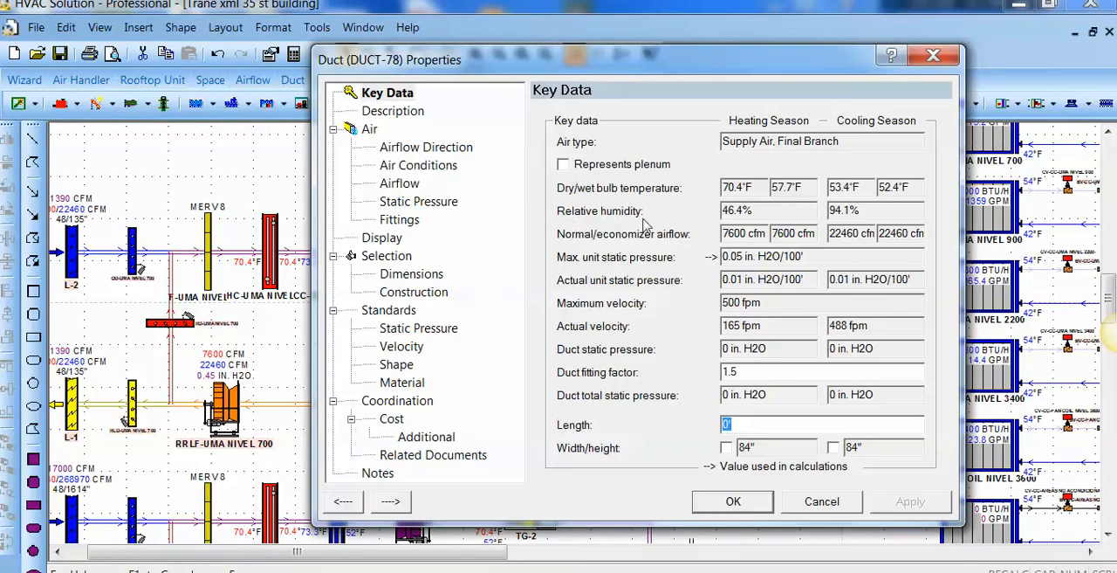
mouse_move(804, 484)
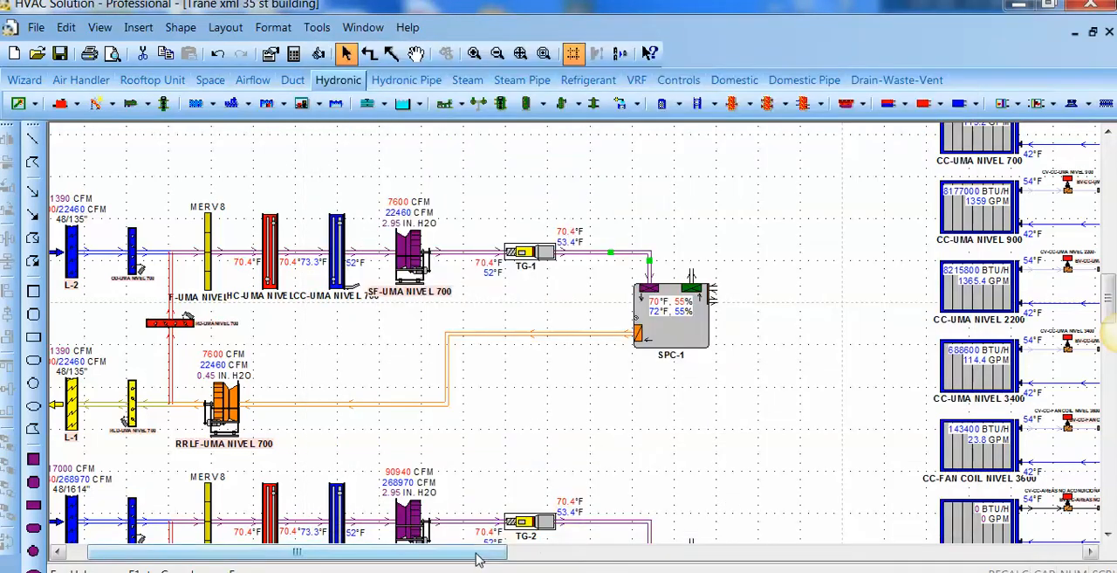
Pan to the chilled-water plant with chiller CH-1, pump P-3, ET-2 and AS-2
left_click_drag(296, 551, 508, 551)
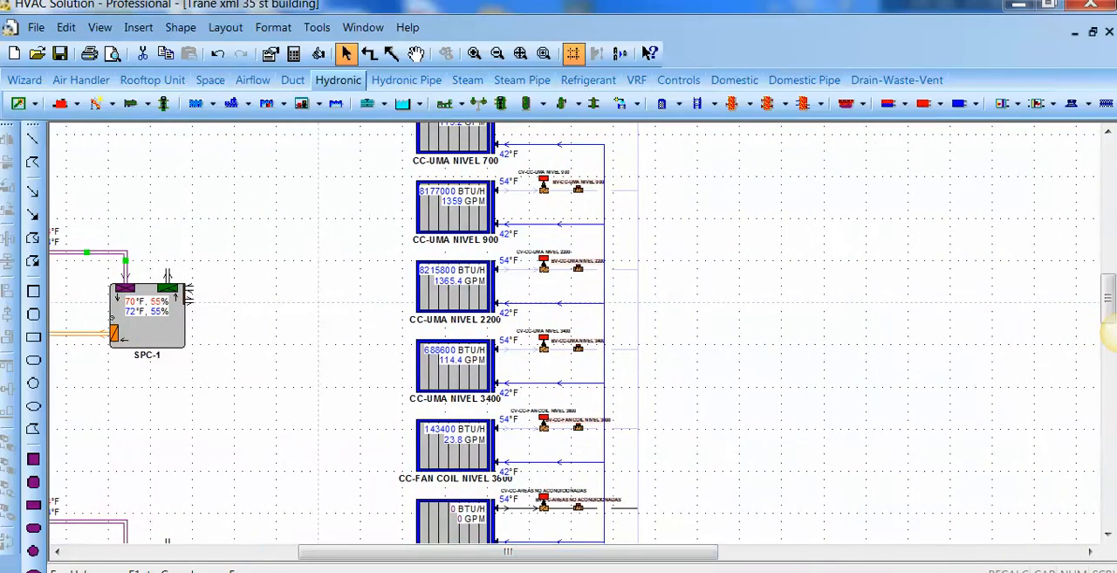
scroll("down", 3)
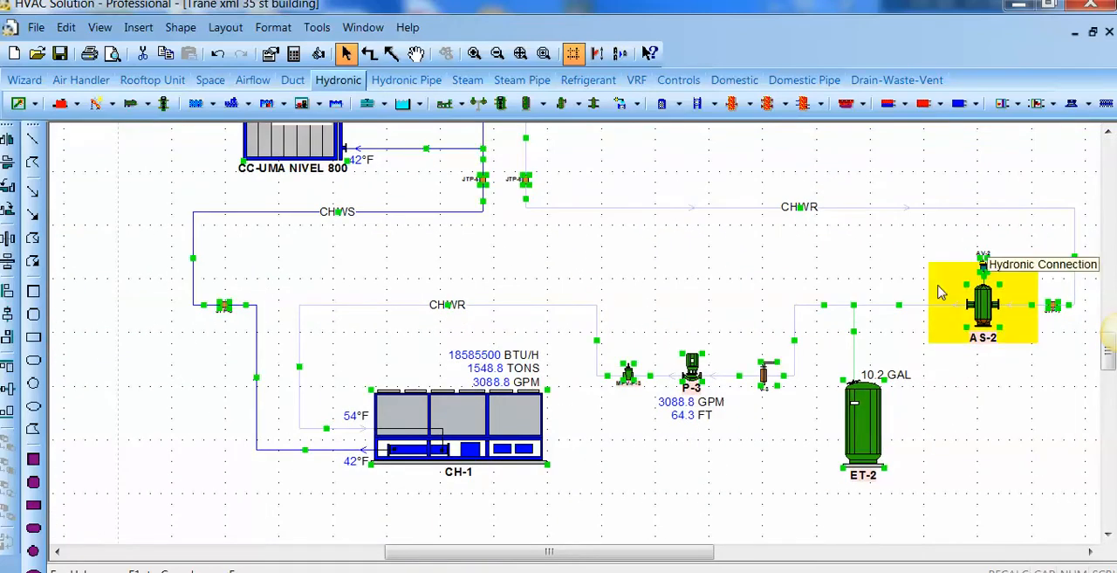
Size the chilled-water piping, giving diameters such as 14", 3" and 2"
right_click(410, 426)
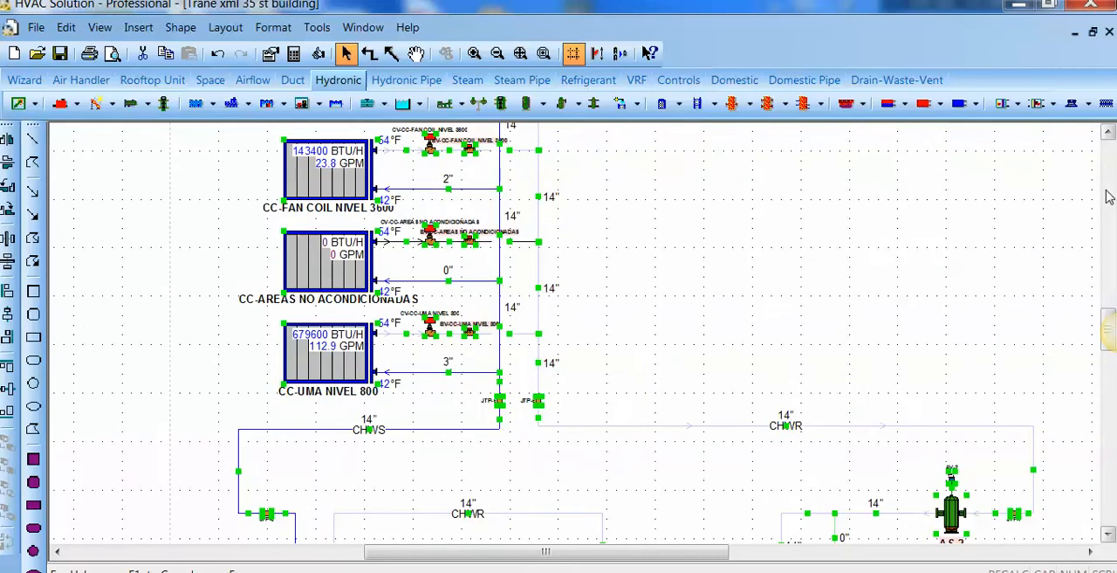
scroll("down", 3)
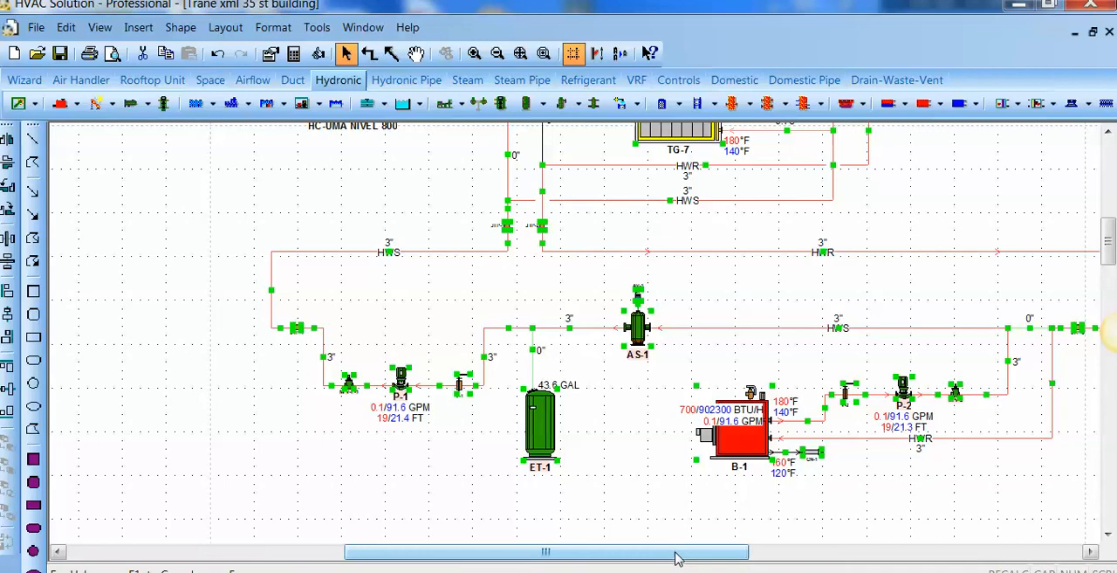
Pan to the hot-water loop with boiler B-1, pumps P-1/P-2, ET-1 and AS-1
left_click_drag(676, 551, 715, 550)
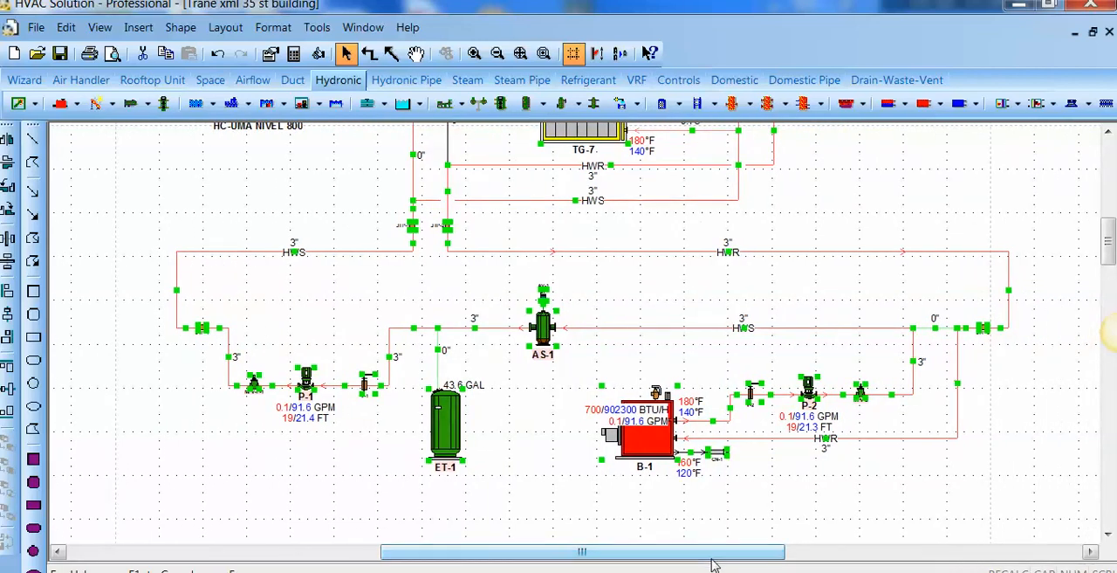